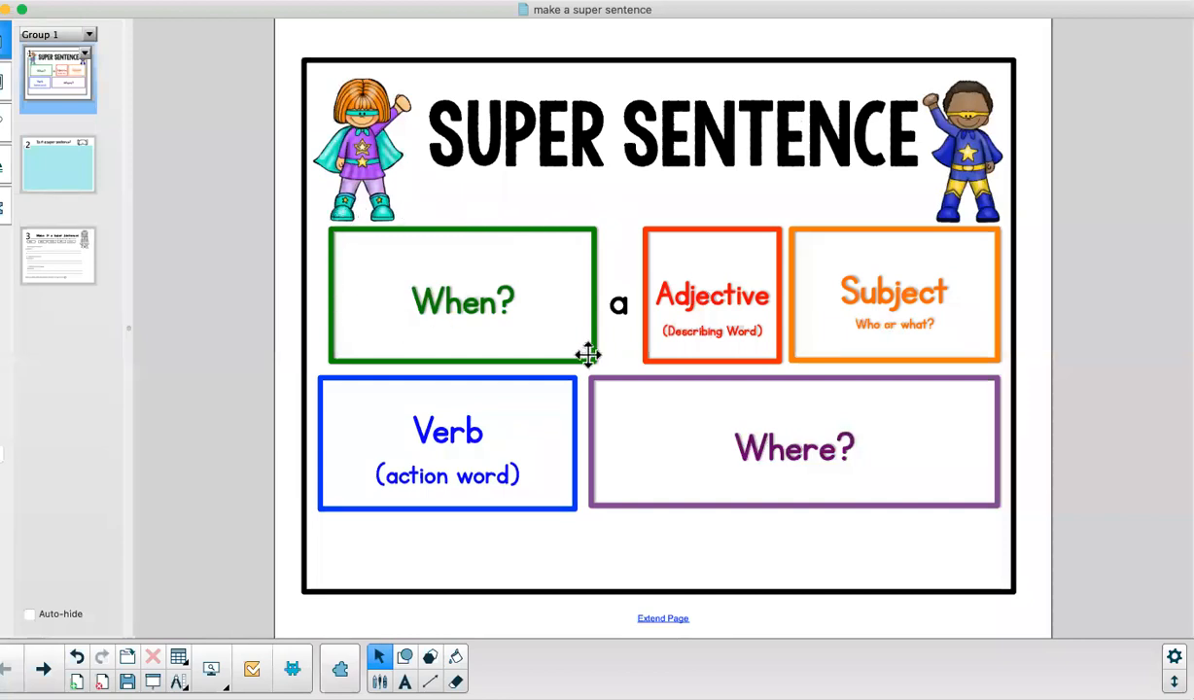
pyautogui.moveTo(702, 247)
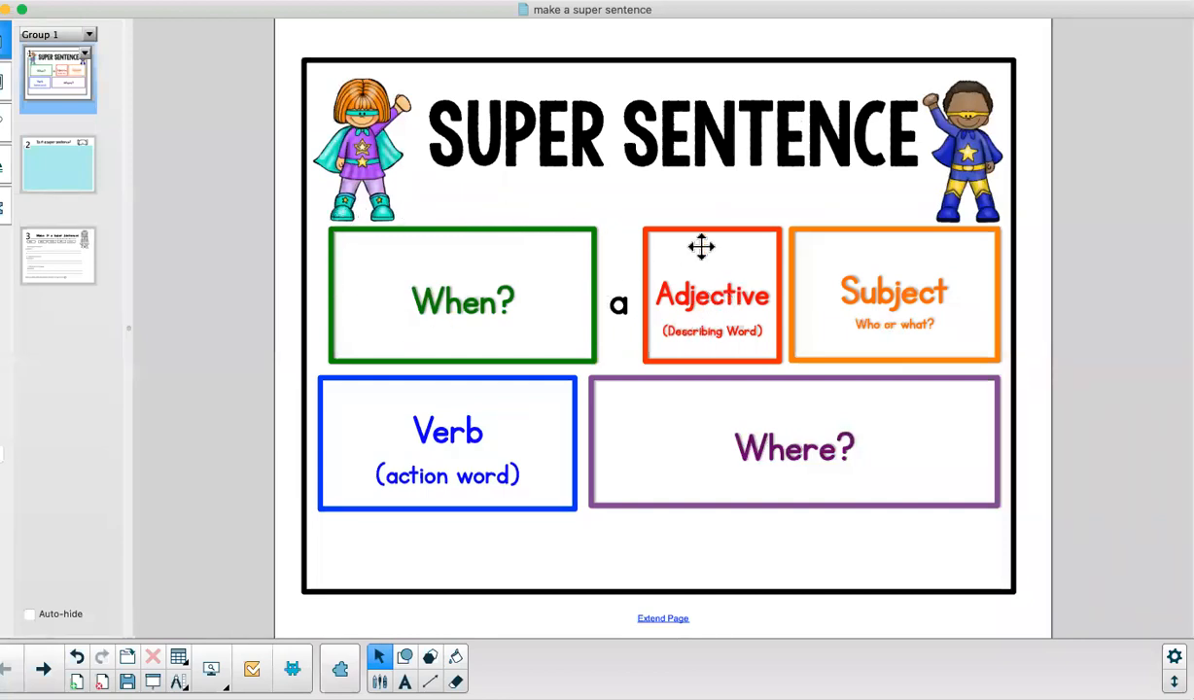
pyautogui.moveTo(886, 248)
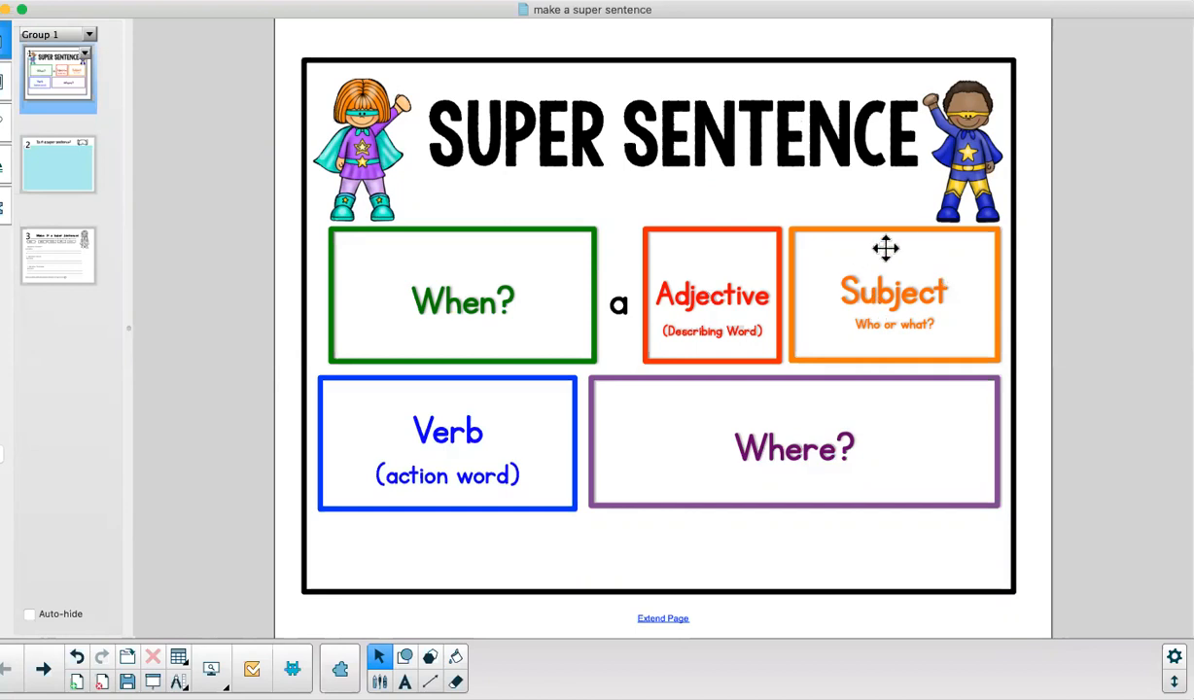
pyautogui.moveTo(484, 438)
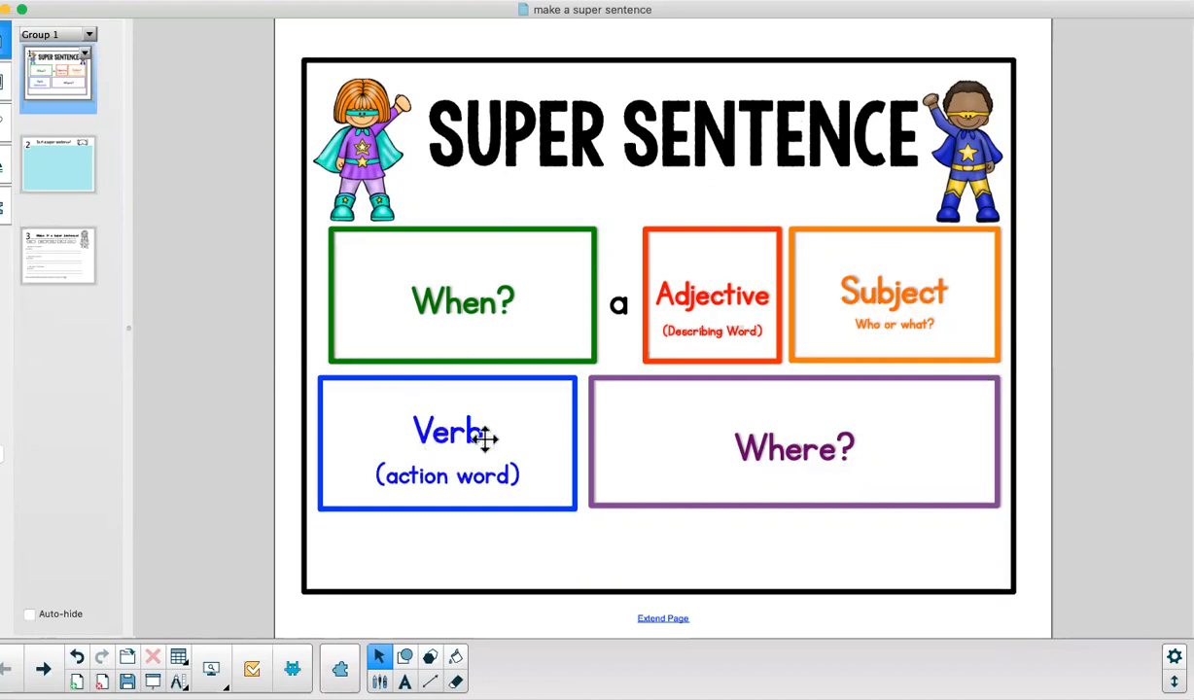
pyautogui.moveTo(849, 395)
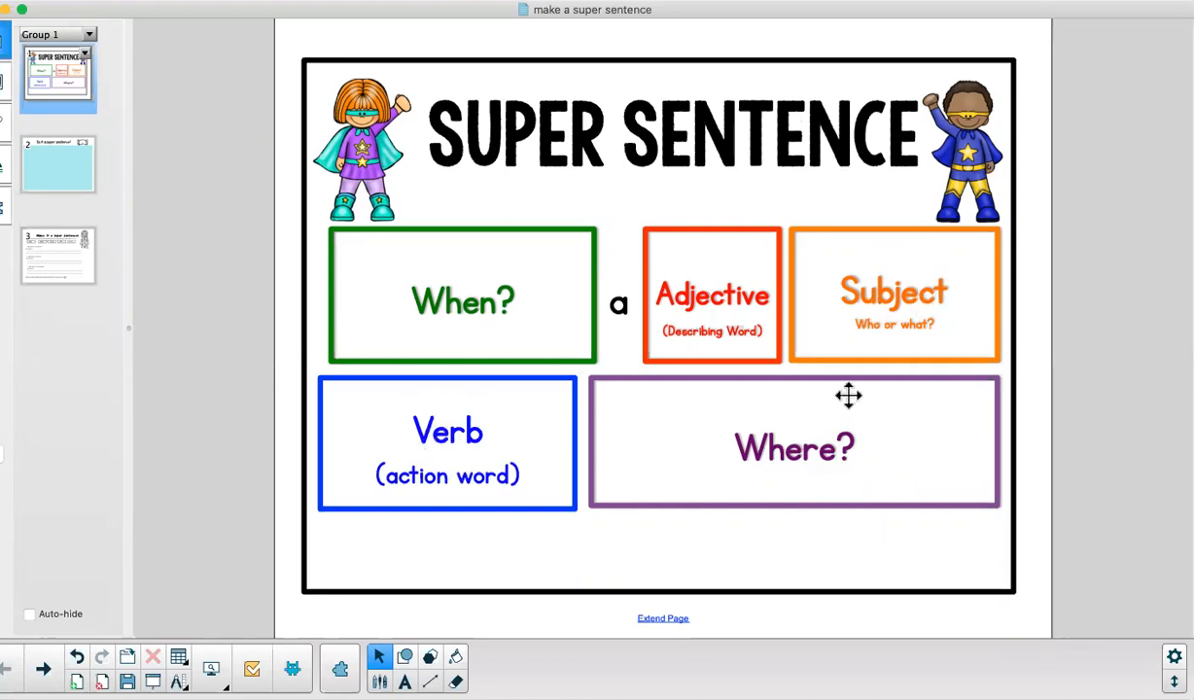
pyautogui.moveTo(851, 431)
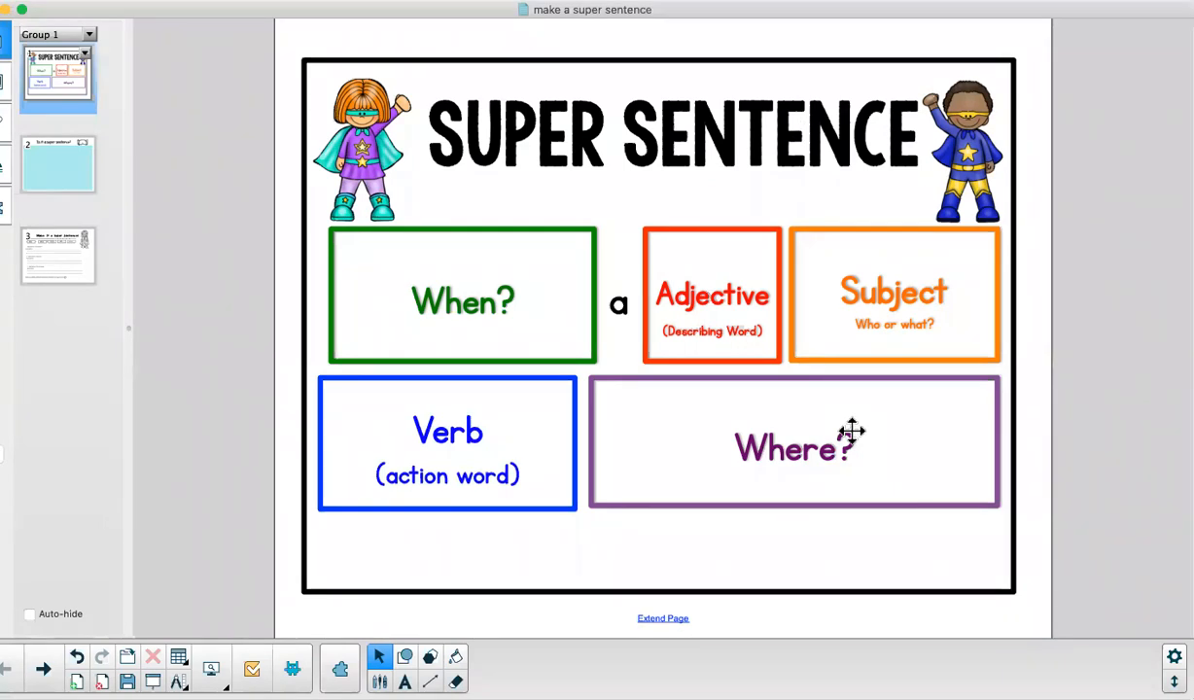
# - Go to page 2, 'Is it a super sentence?', in the Page Sorter
pyautogui.click(57, 168)
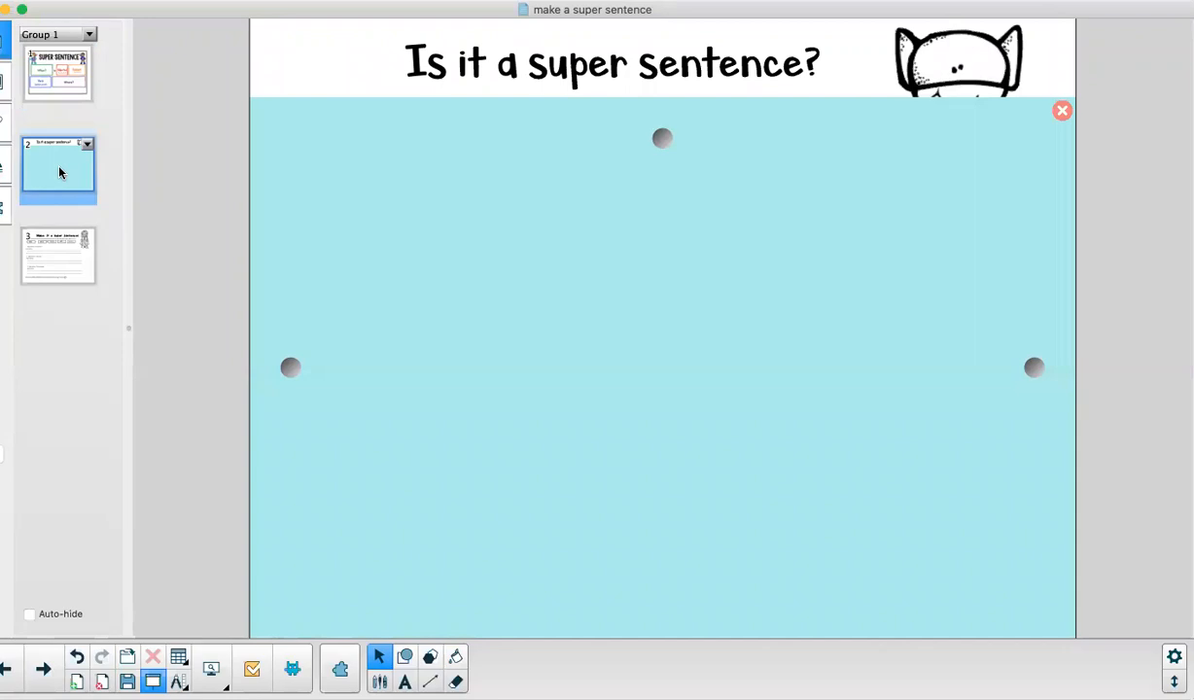
pyautogui.moveTo(604, 110)
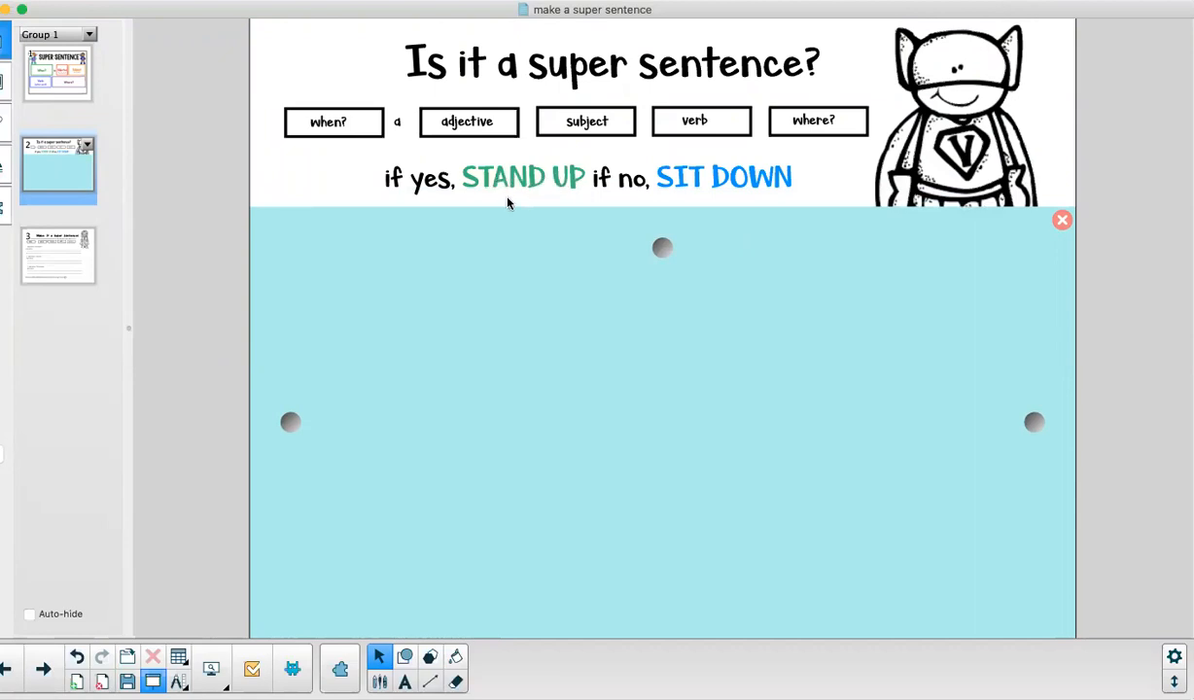
pyautogui.moveTo(647, 204)
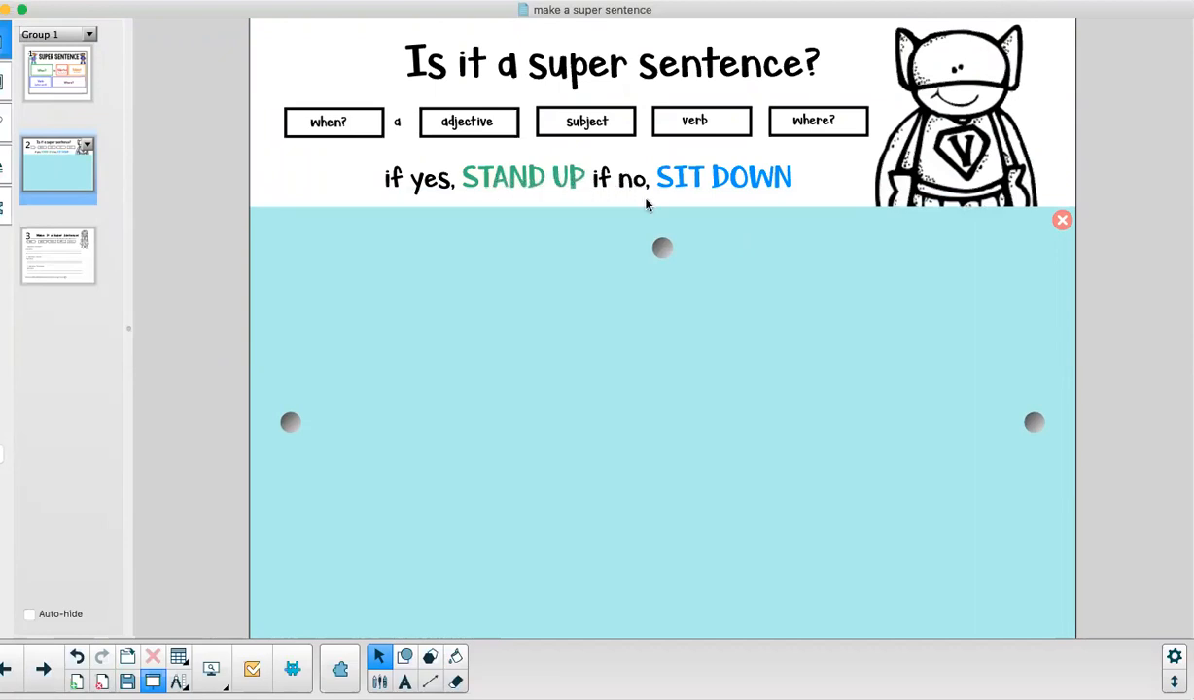
pyautogui.moveTo(724, 204)
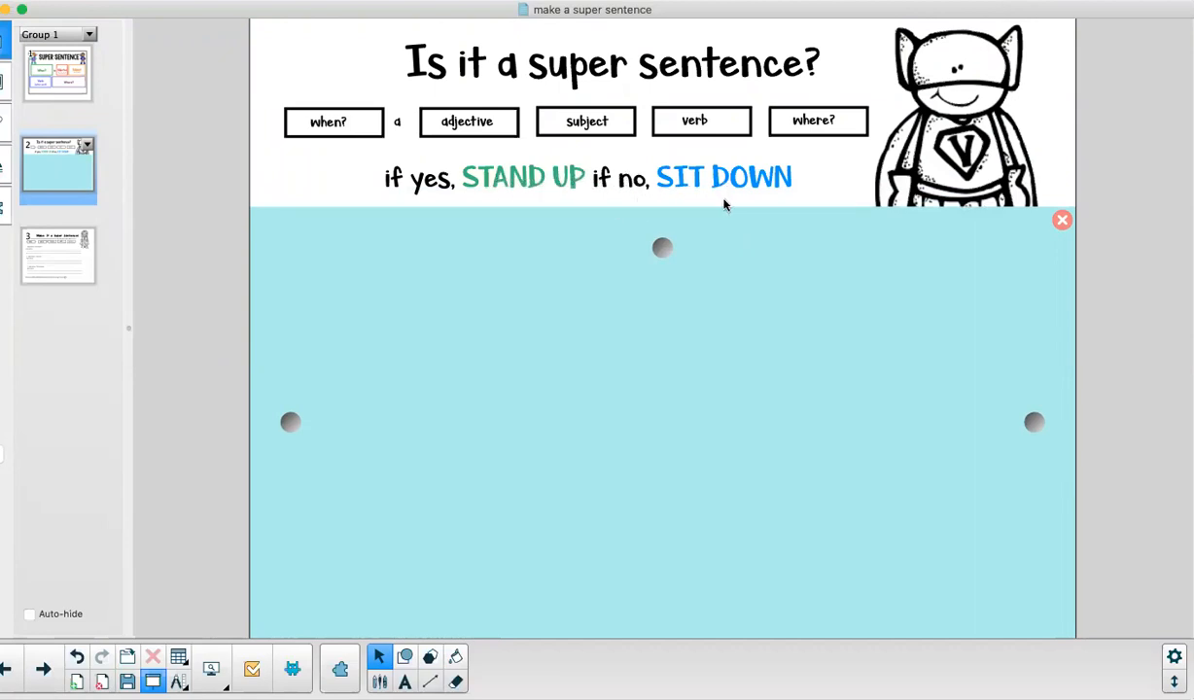
pyautogui.moveTo(713, 232)
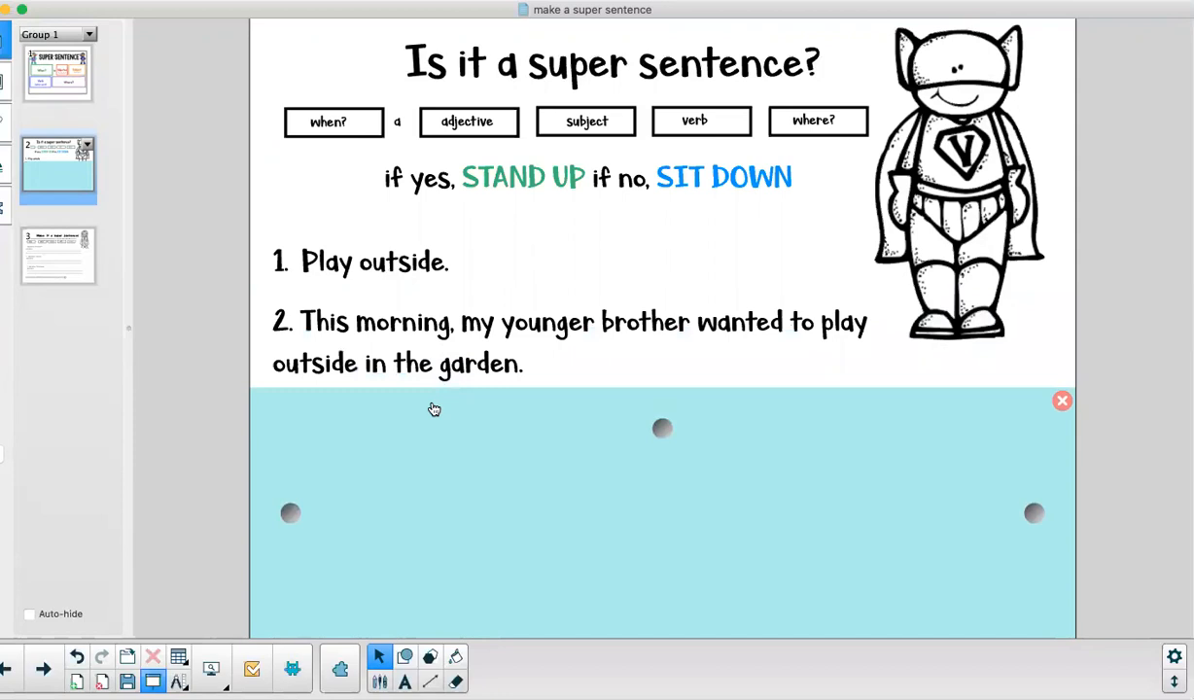
pyautogui.moveTo(446, 345)
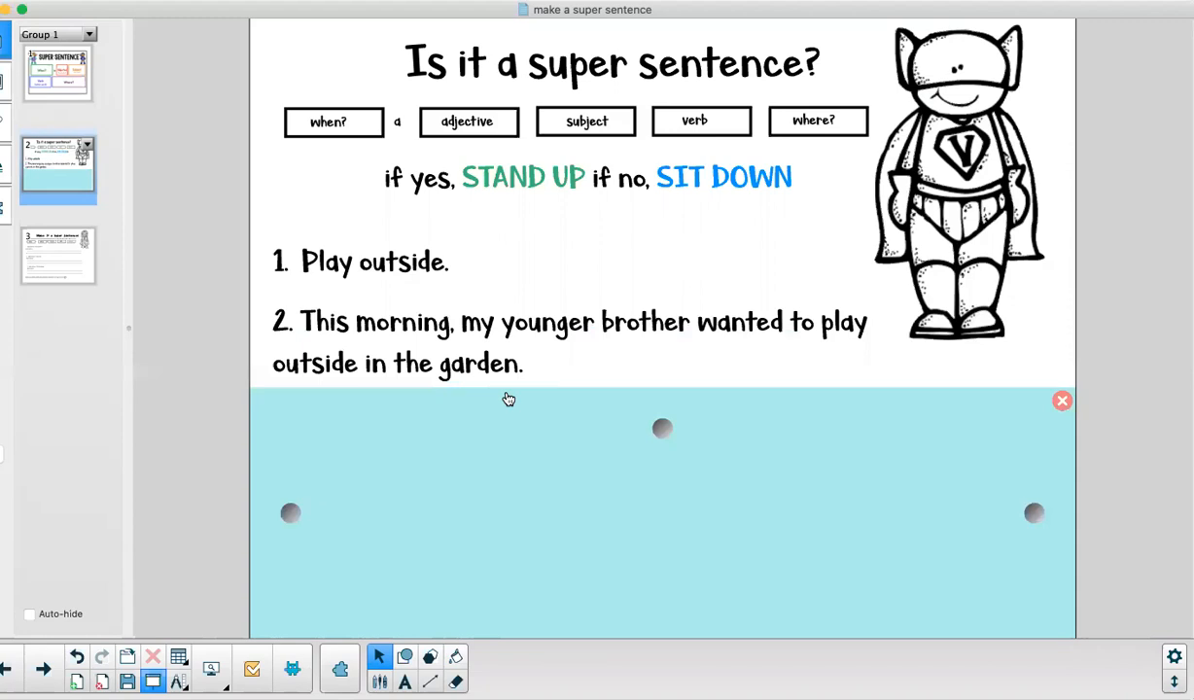
pyautogui.moveTo(452, 334)
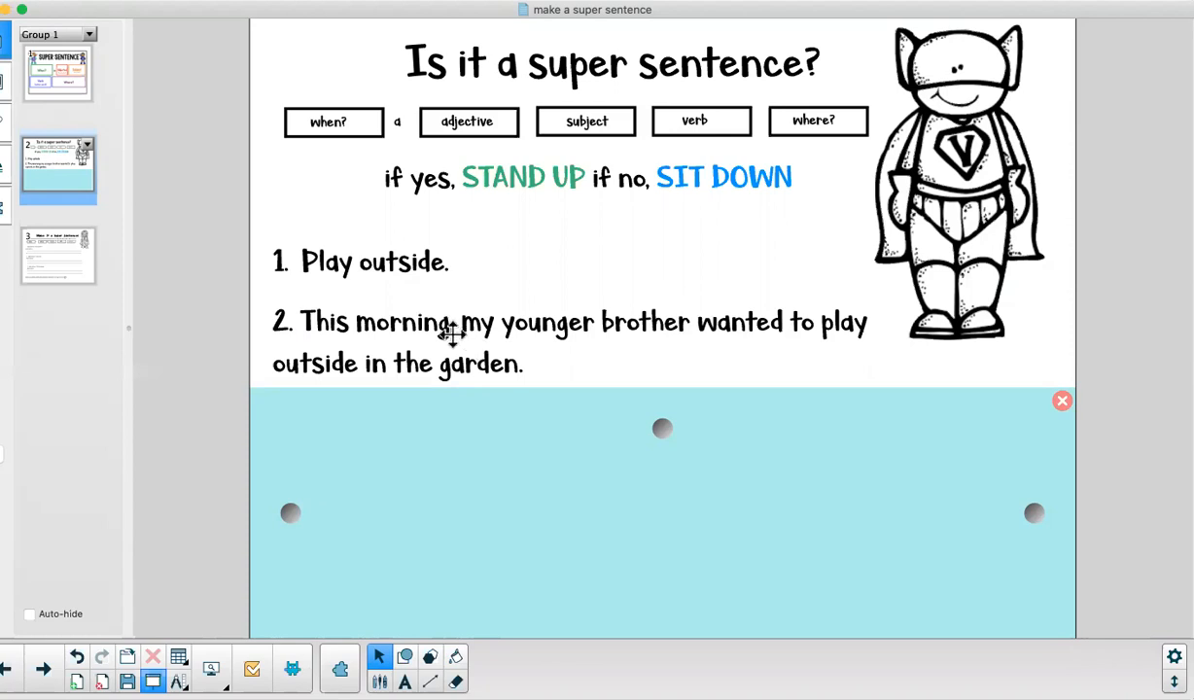
pyautogui.moveTo(533, 316)
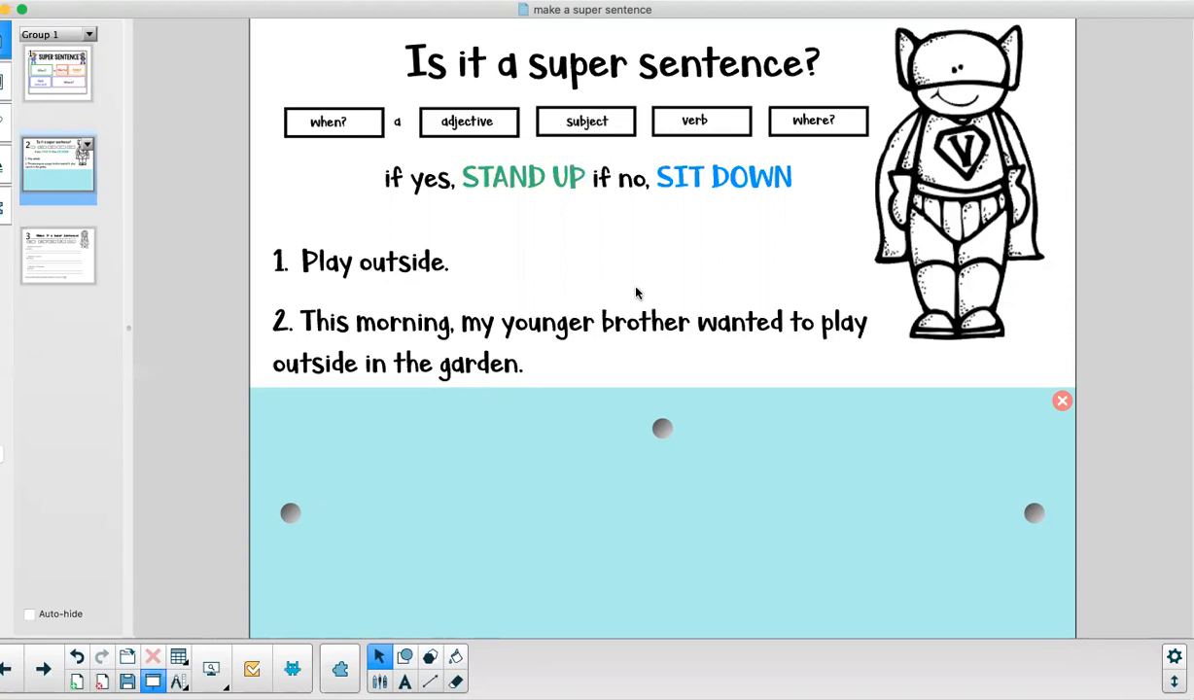
pyautogui.moveTo(626, 352)
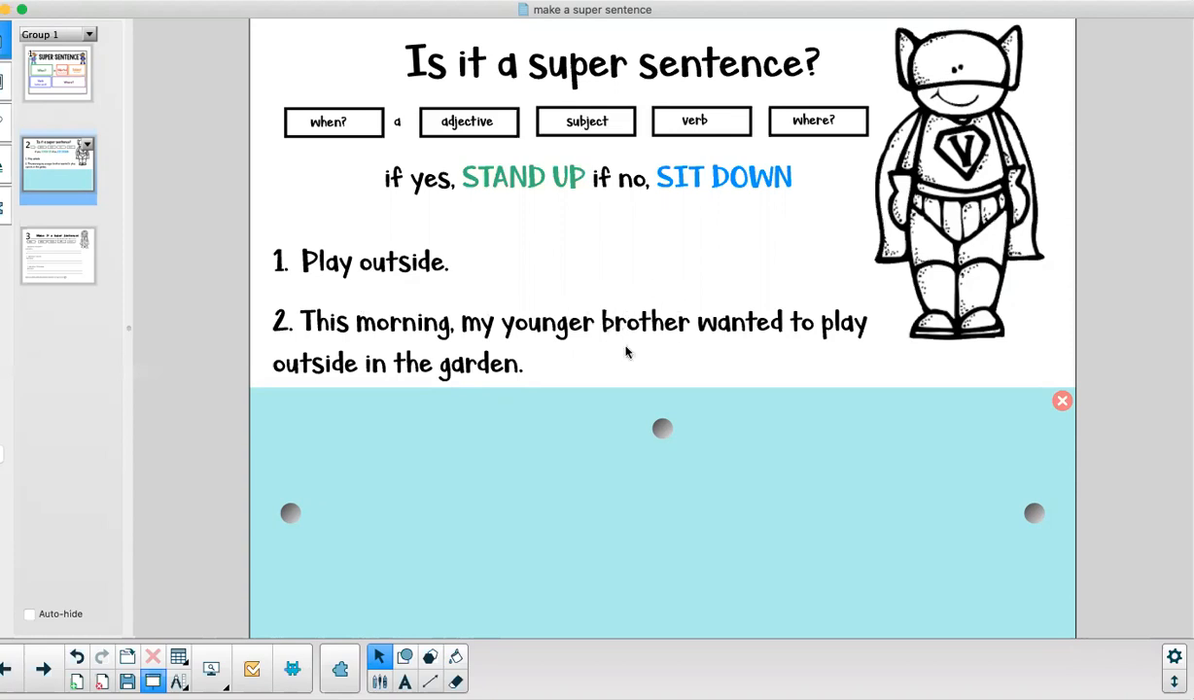
pyautogui.moveTo(681, 100)
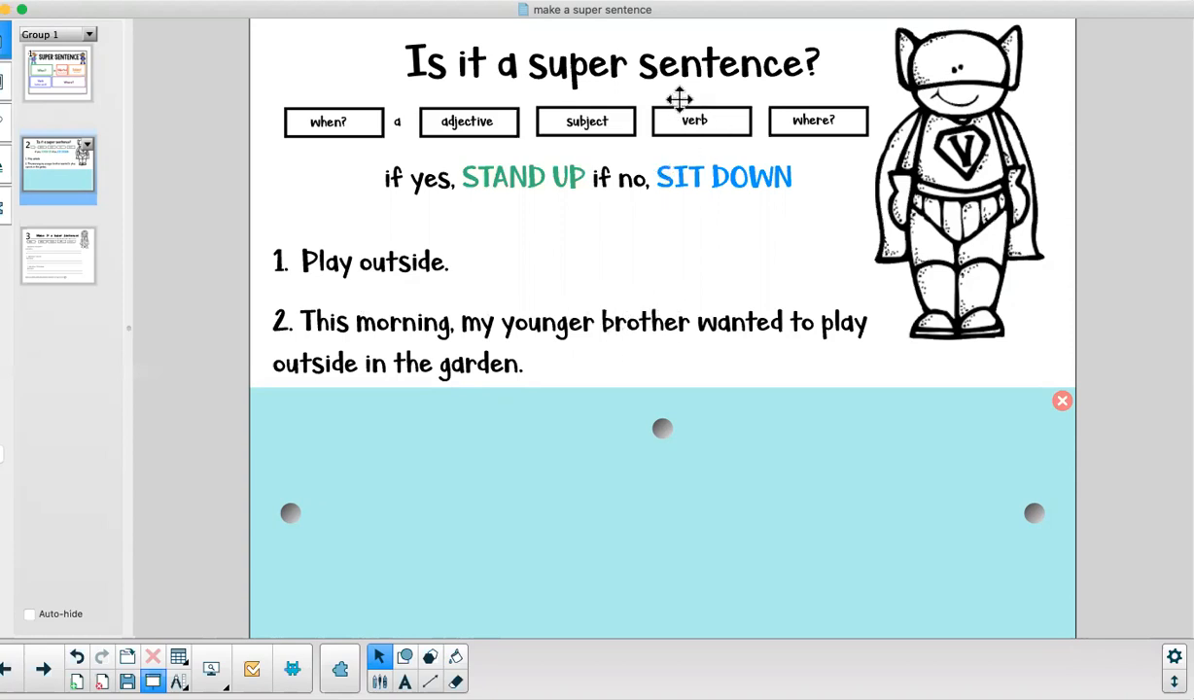
pyautogui.moveTo(857, 323)
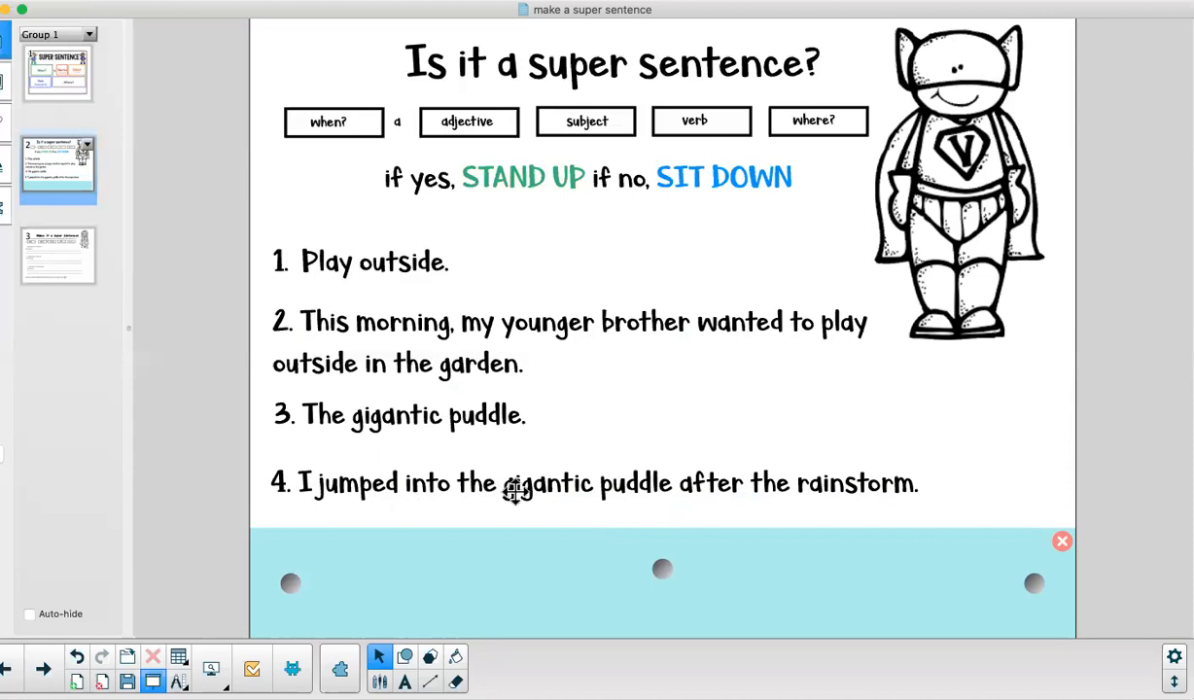
pyautogui.moveTo(777, 512)
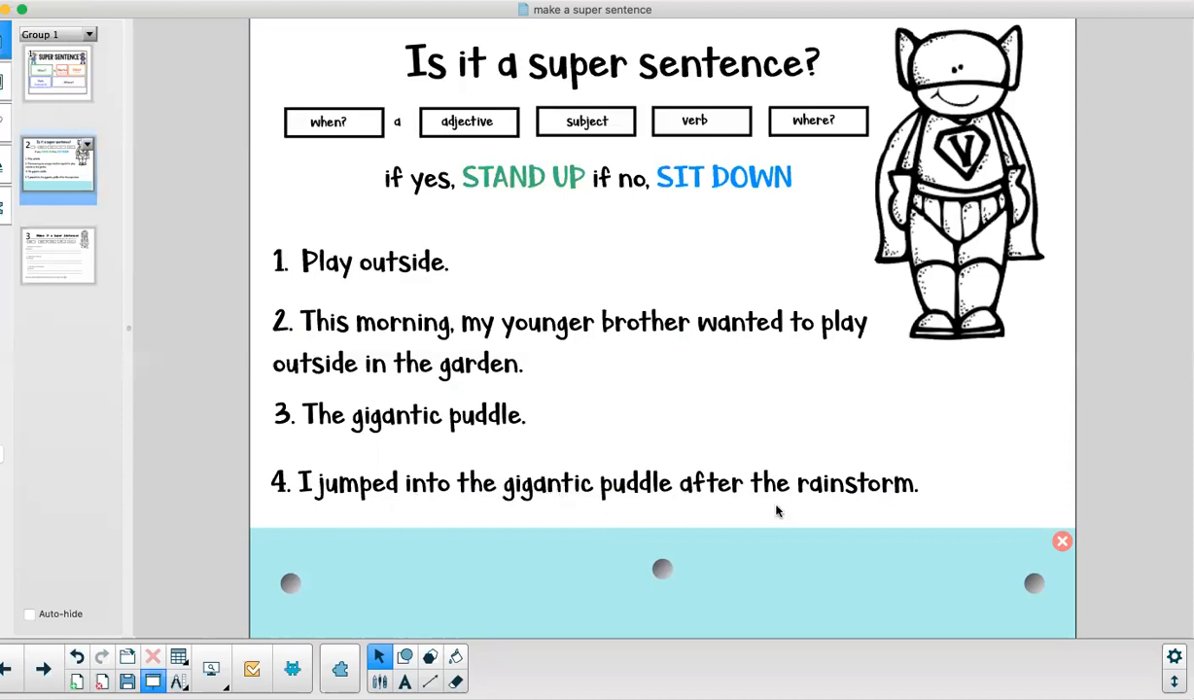
pyautogui.moveTo(860, 508)
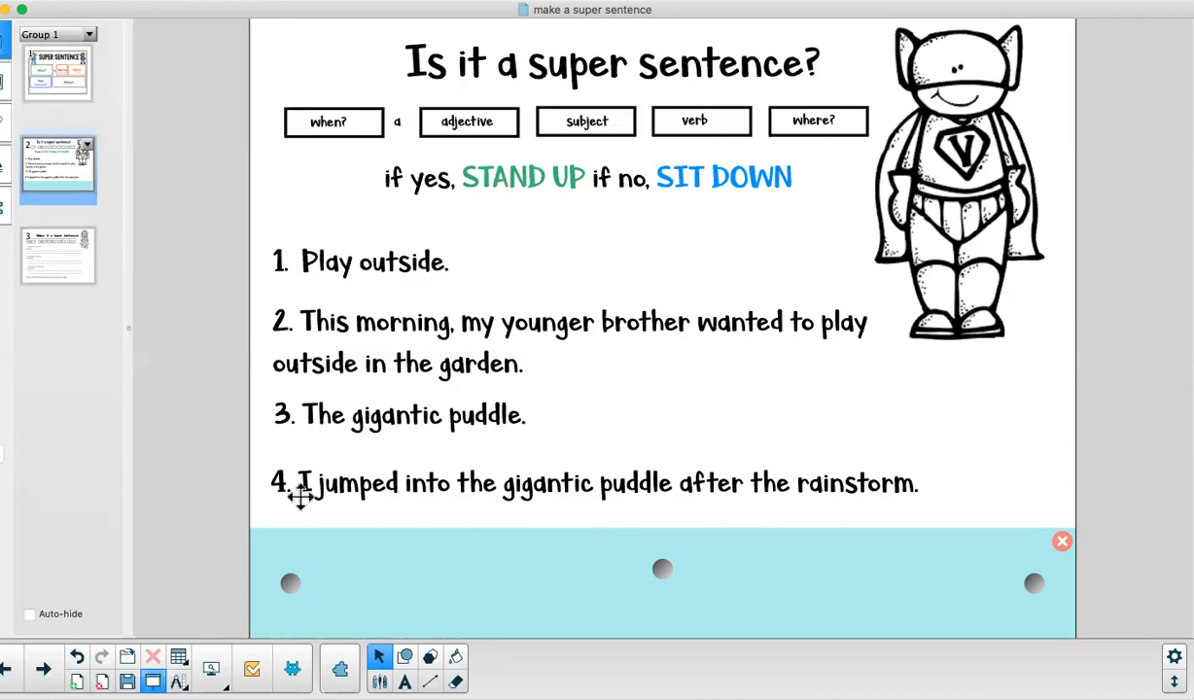
pyautogui.moveTo(274, 491)
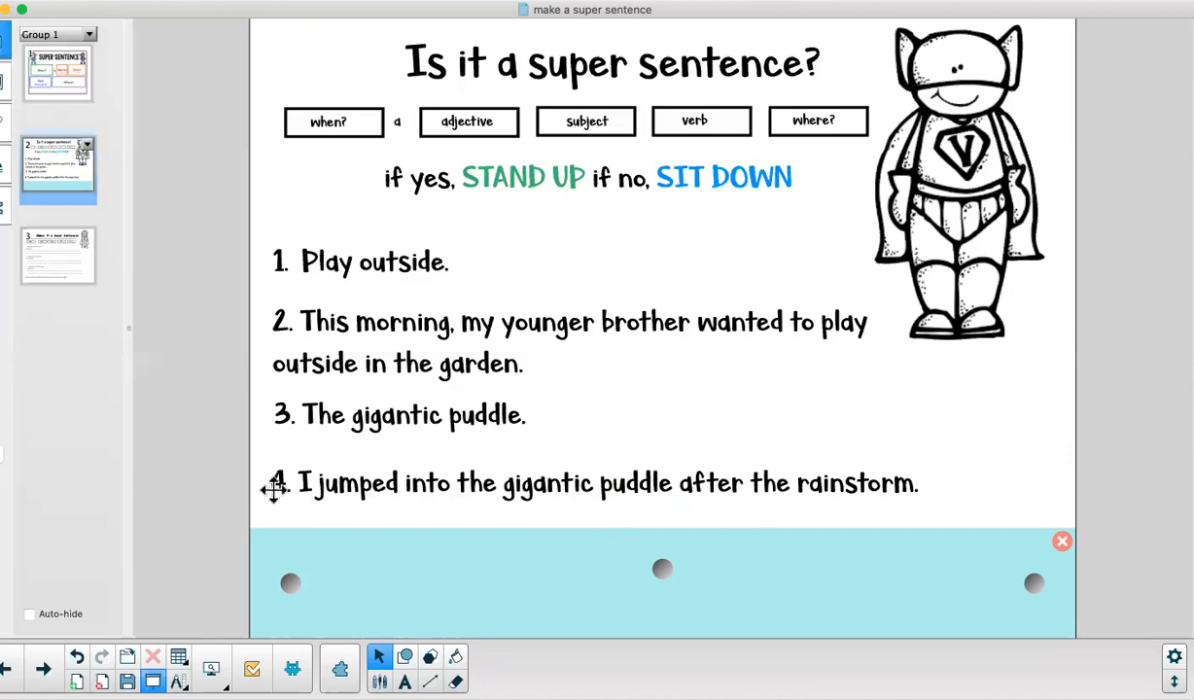
pyautogui.moveTo(650, 515)
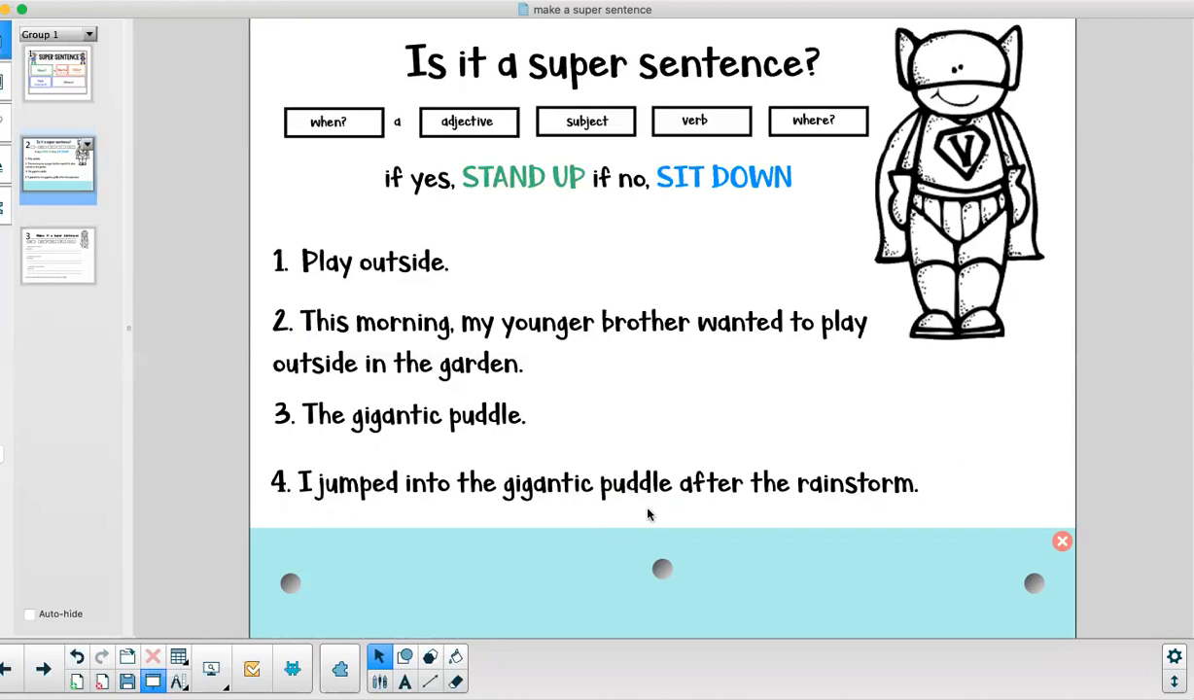
pyautogui.moveTo(606, 495)
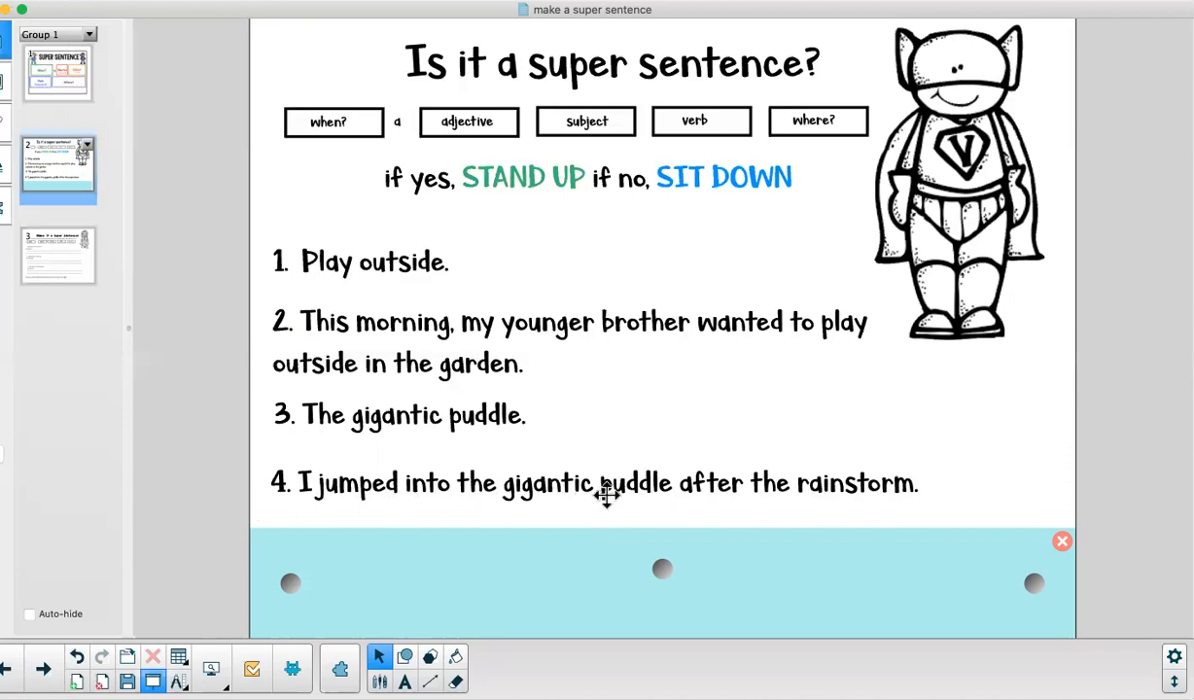
pyautogui.moveTo(321, 404)
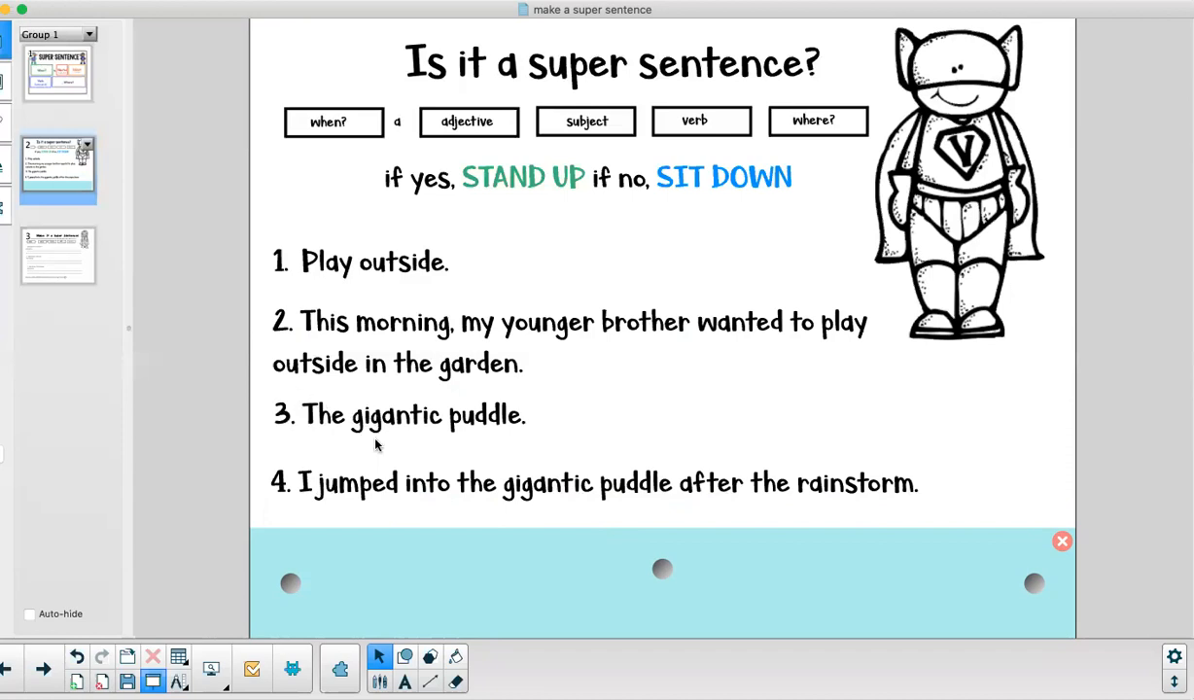
pyautogui.moveTo(571, 457)
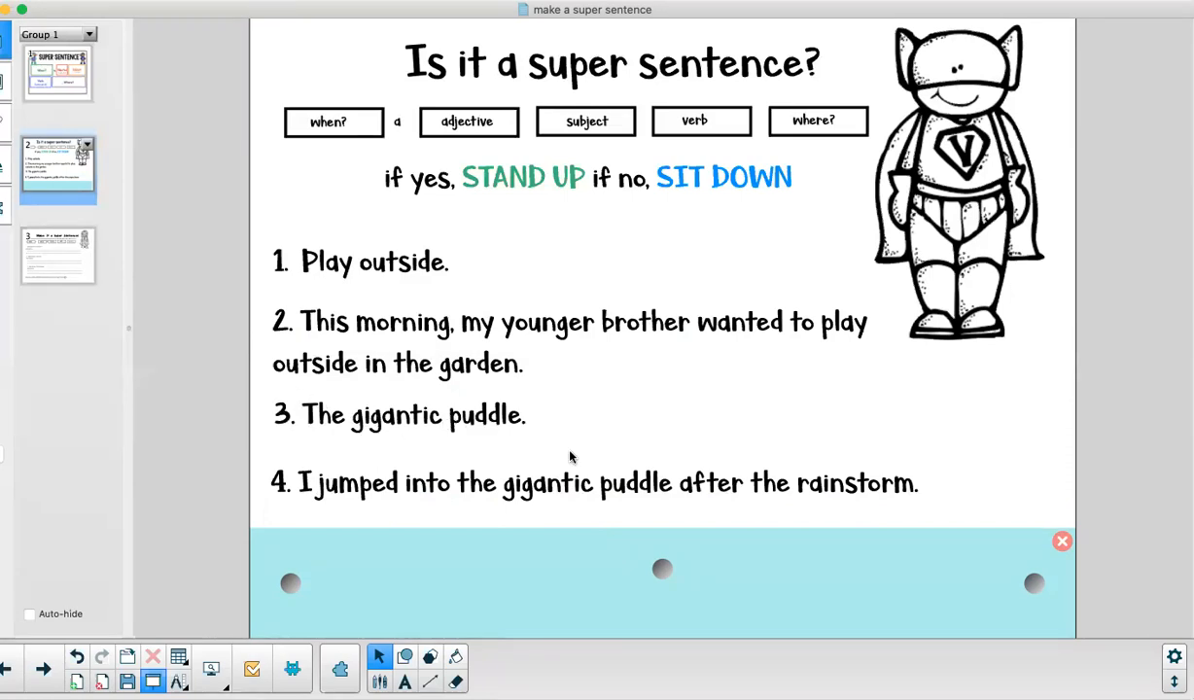
pyautogui.moveTo(734, 546)
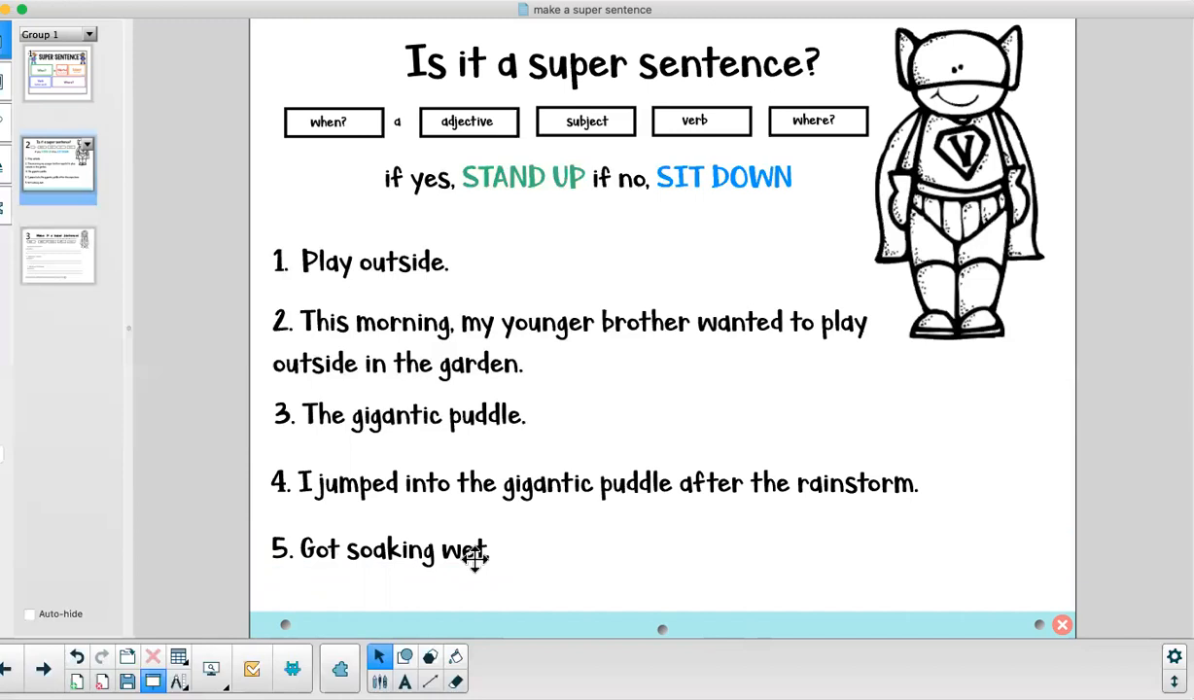
pyautogui.moveTo(331, 470)
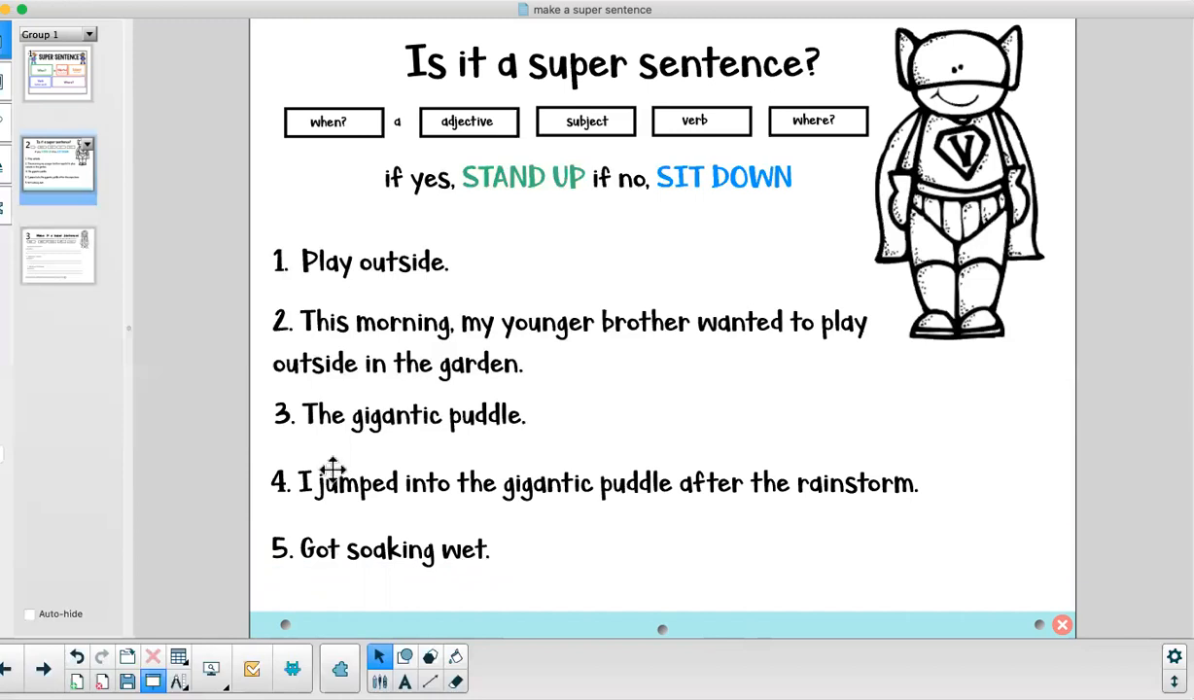
# - Display page 3, the 'Make it a Super Sentence!' worksheet with three sentences
pyautogui.click(57, 255)
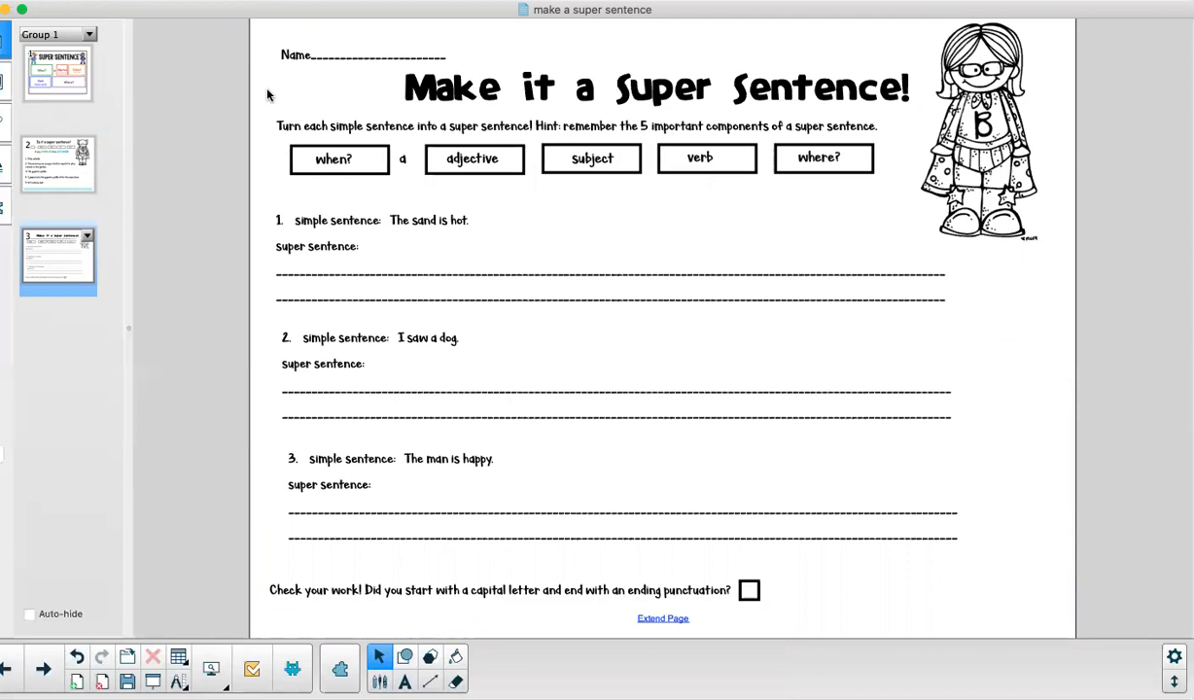
pyautogui.moveTo(289, 133)
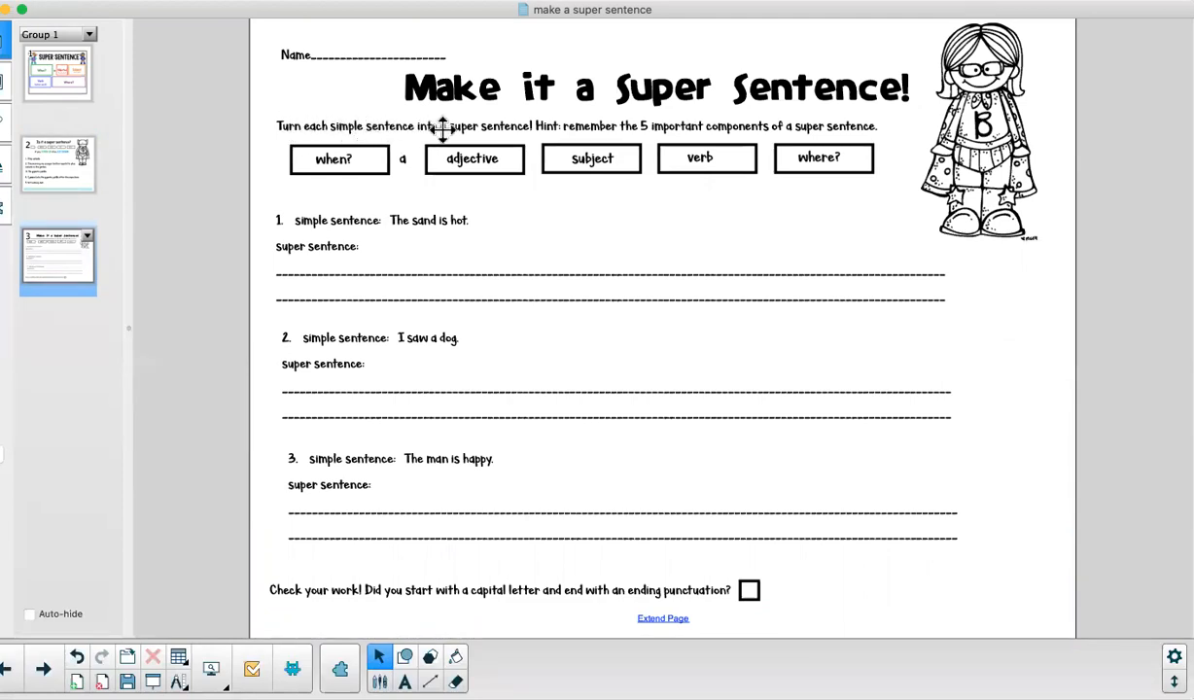
pyautogui.moveTo(537, 139)
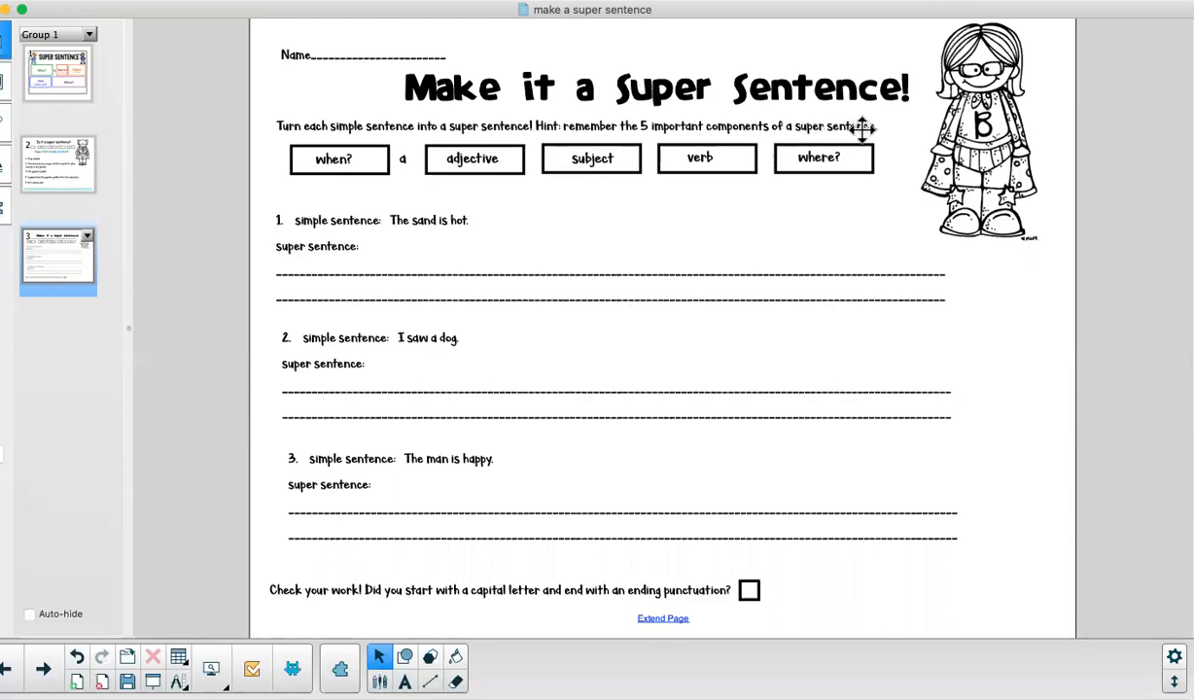
pyautogui.moveTo(452, 158)
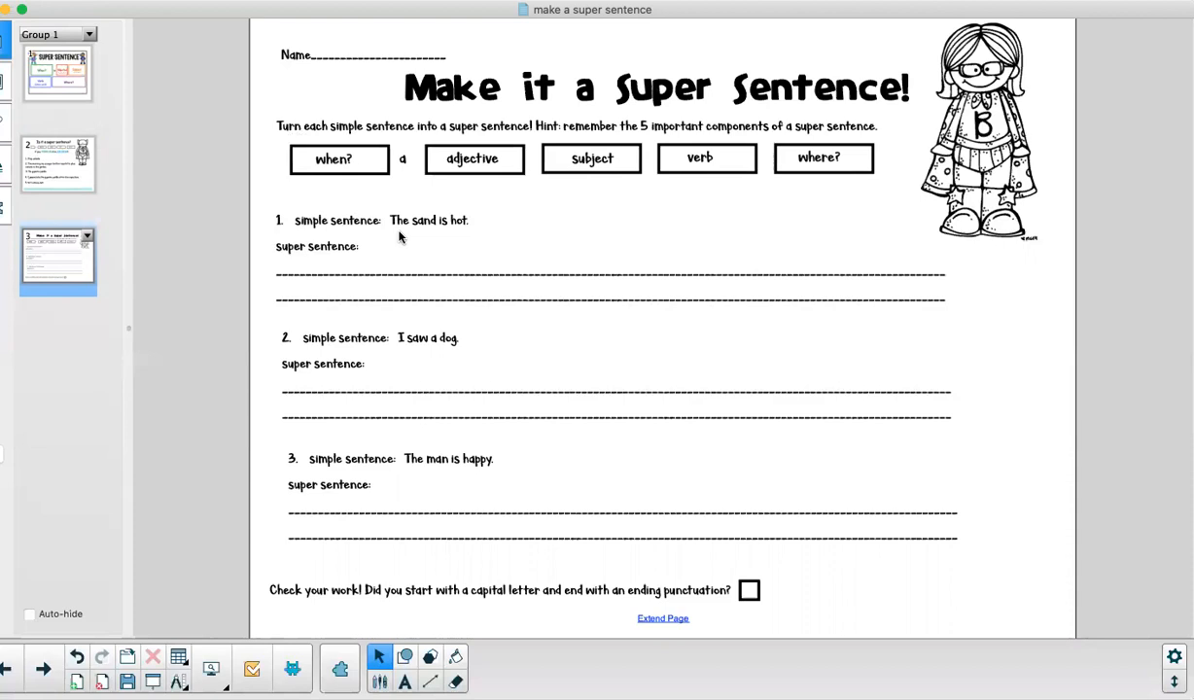
pyautogui.moveTo(462, 225)
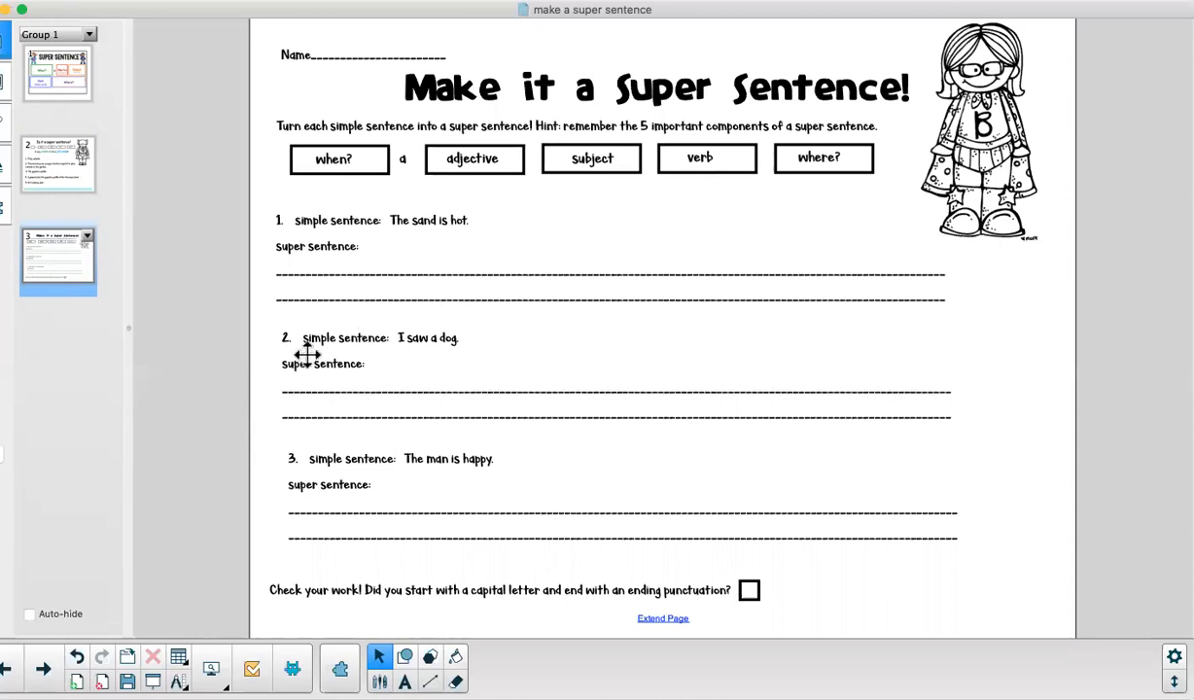
pyautogui.moveTo(451, 346)
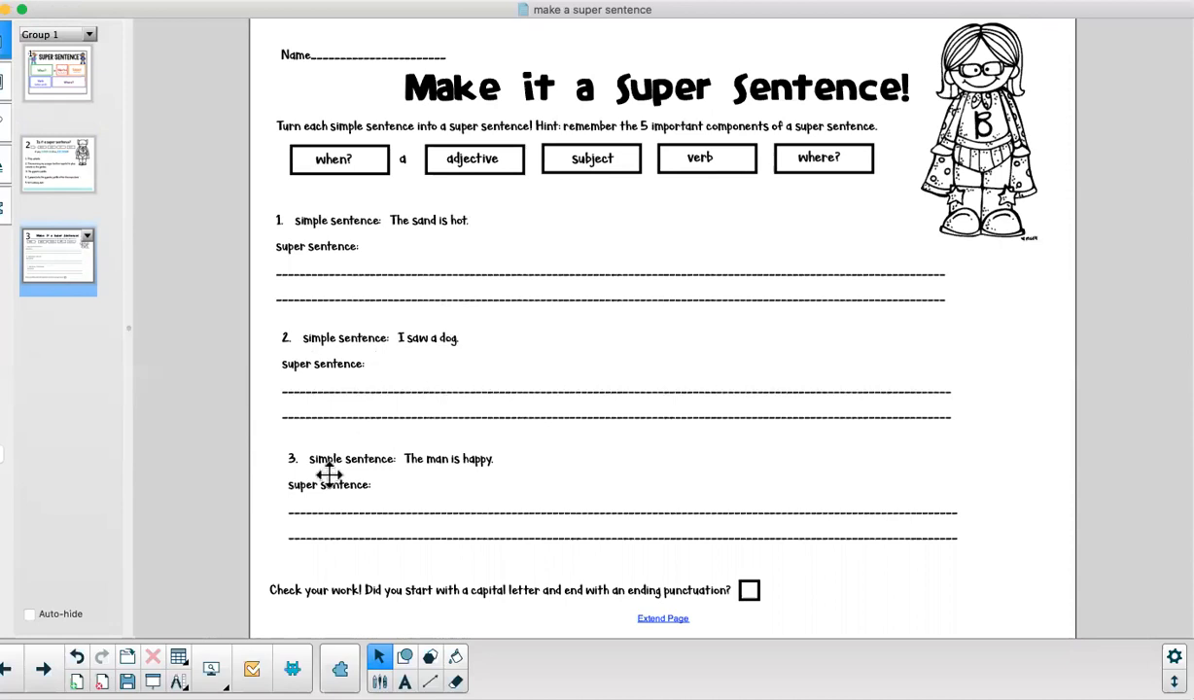
pyautogui.moveTo(504, 467)
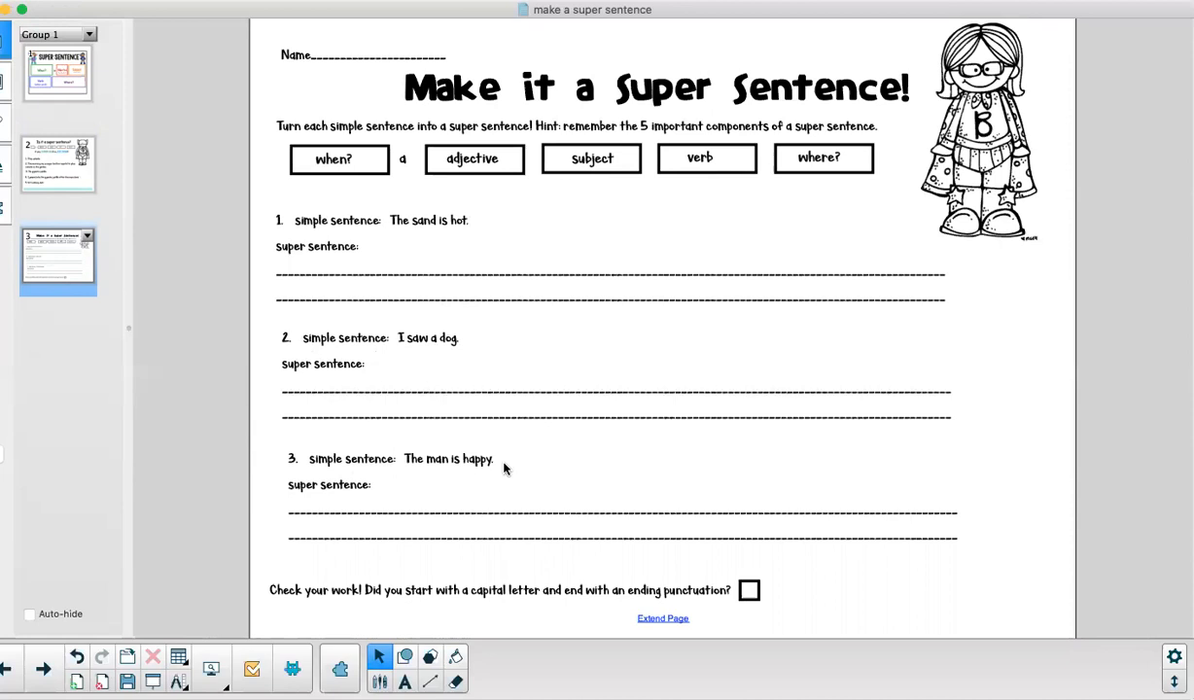
pyautogui.moveTo(410, 489)
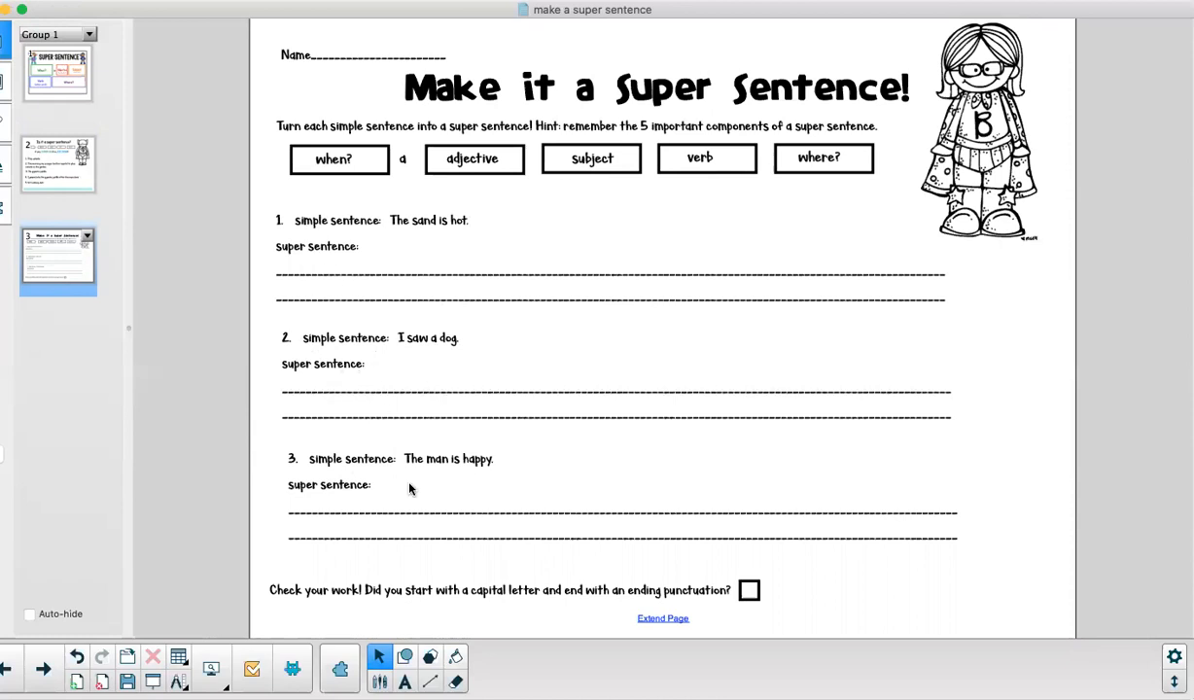
pyautogui.moveTo(420, 618)
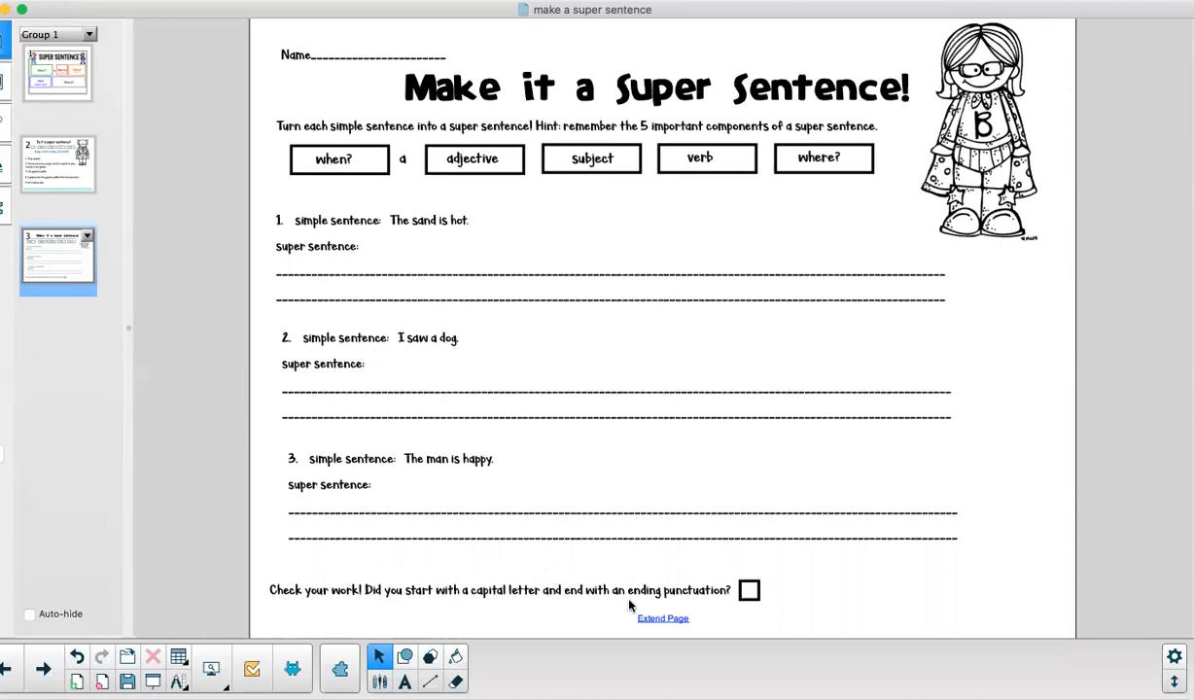
pyautogui.moveTo(744, 620)
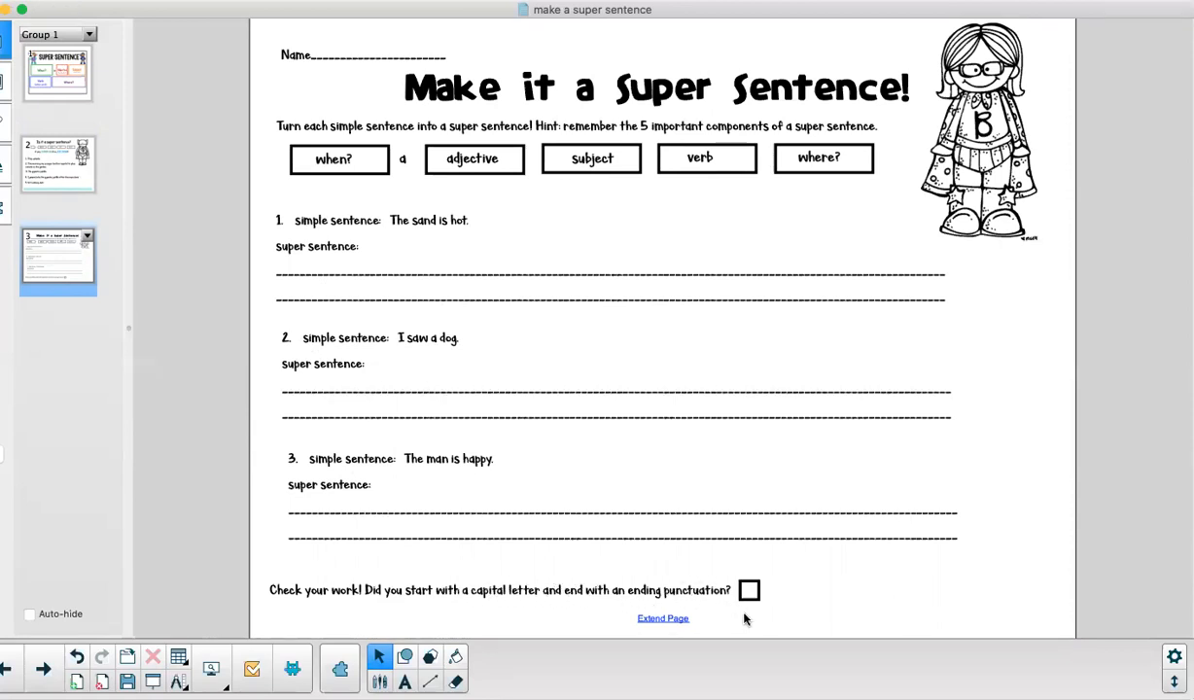